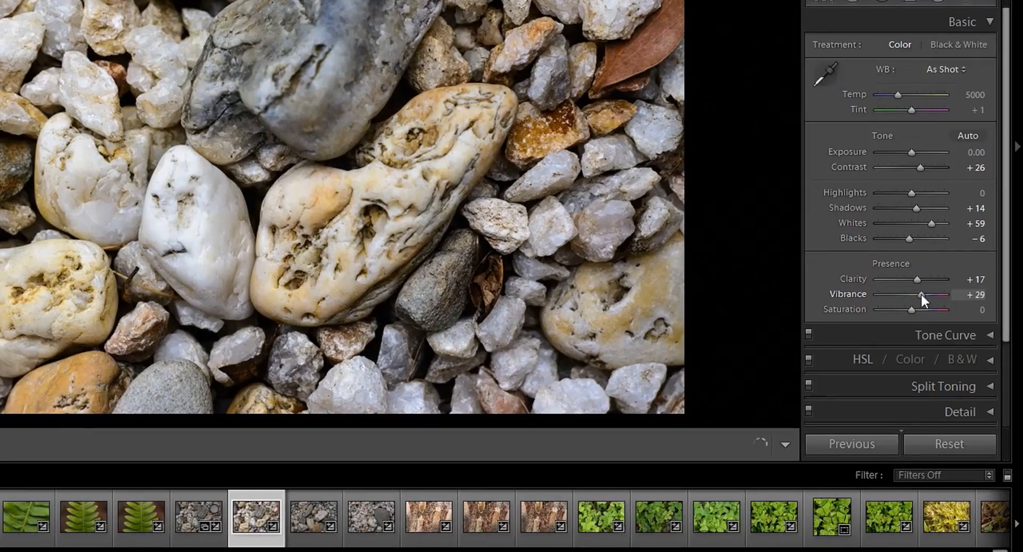
- Drag the Vibrance slider down in stages from +29 to settle at +10
{"action": "left_click_drag", "start_coordinate": [922, 295], "coordinate": [953, 331]}
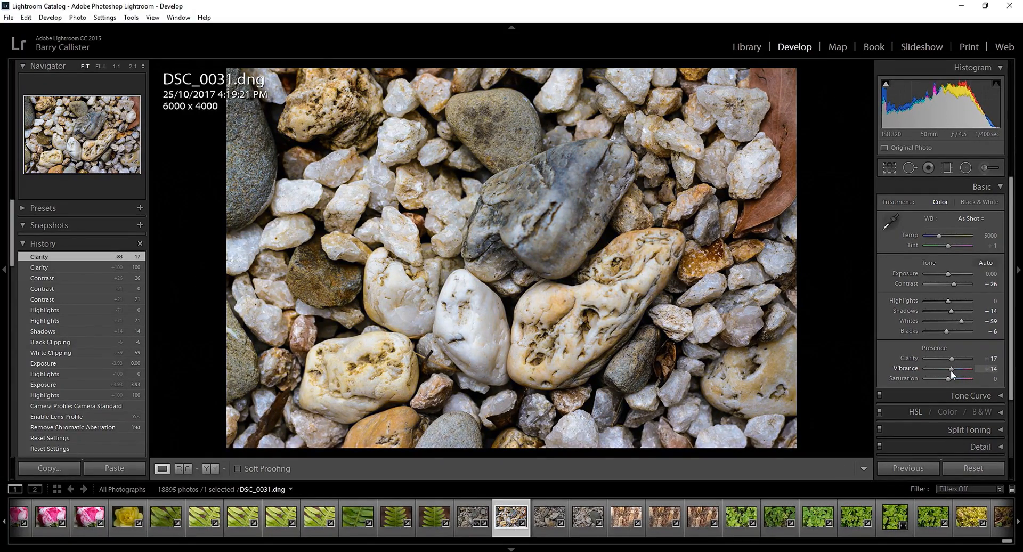
{"action": "left_click_drag", "start_coordinate": [957, 372], "coordinate": [951, 372]}
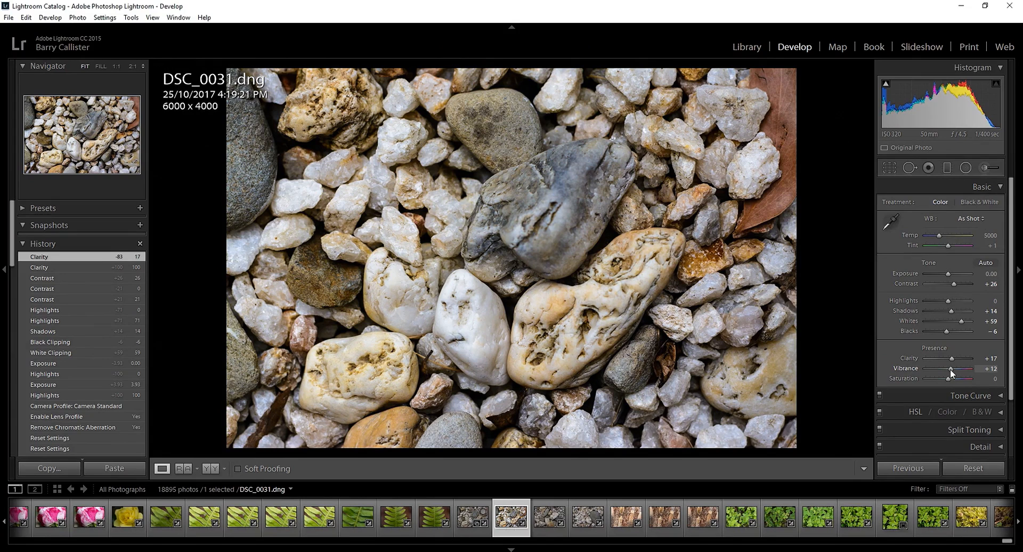
{"action": "left_click_drag", "start_coordinate": [957, 372], "coordinate": [951, 371]}
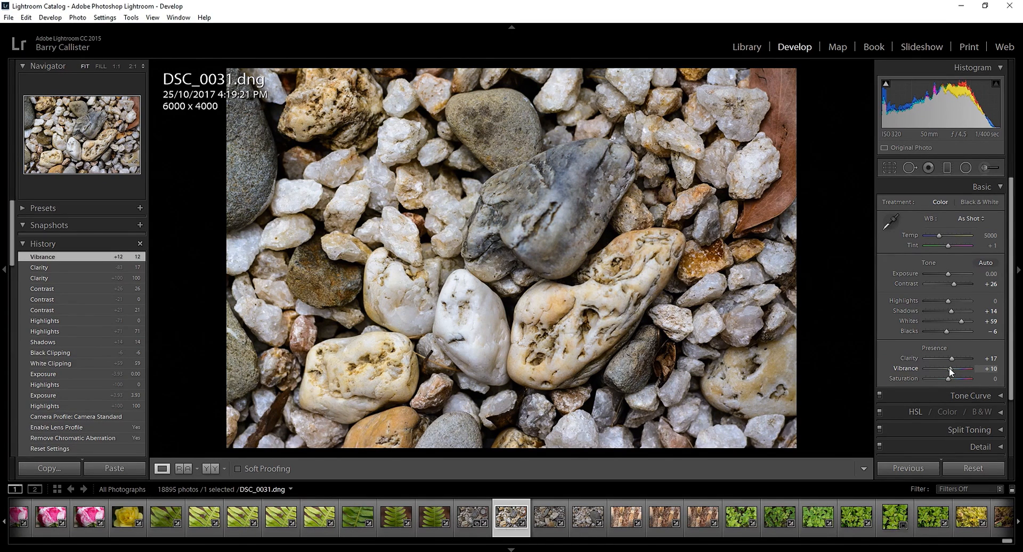
{"action": "left_click_drag", "start_coordinate": [971, 369], "coordinate": [948, 379]}
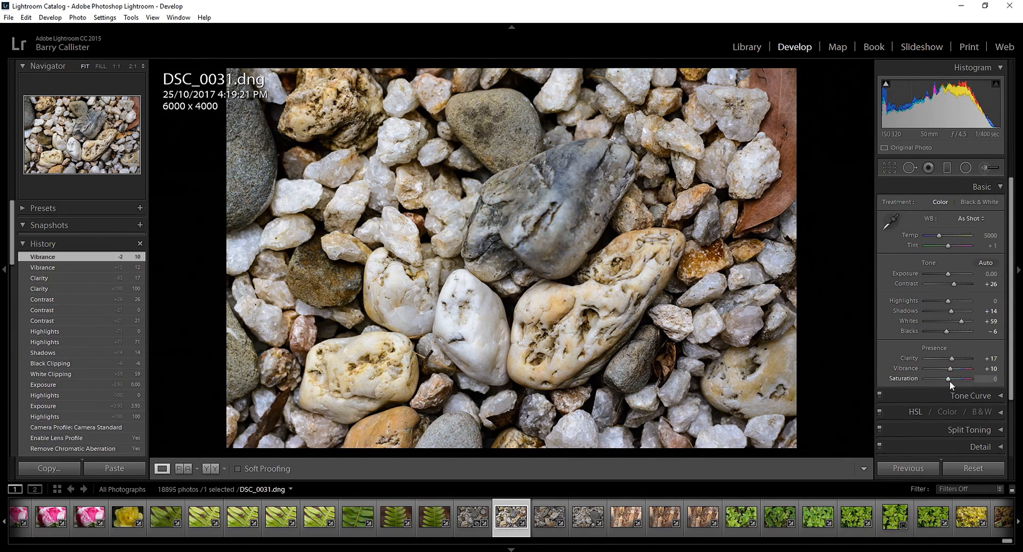
- Try Saturation at +64, return it to 0, then settle it at +5
{"action": "left_click_drag", "start_coordinate": [947, 379], "coordinate": [964, 379]}
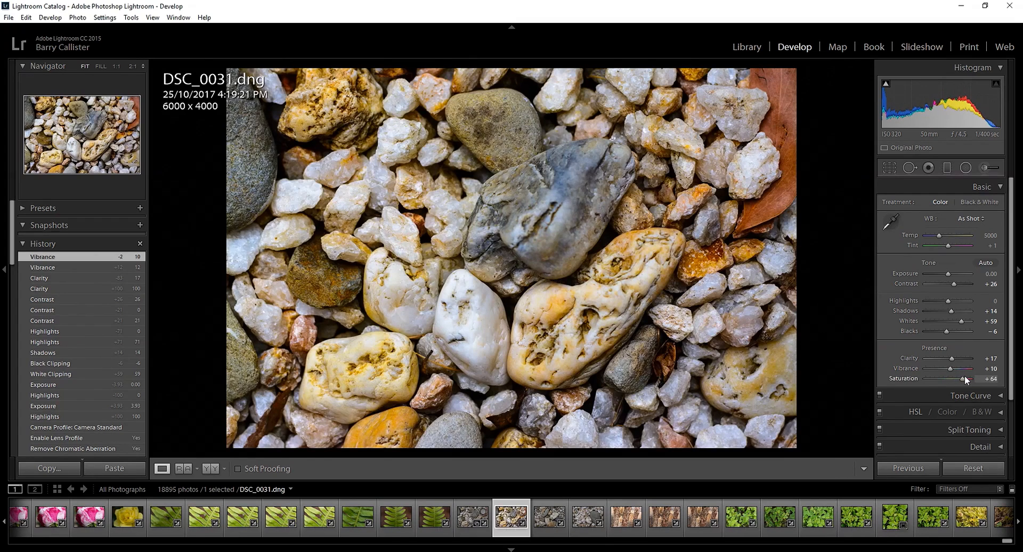
{"action": "left_click_drag", "start_coordinate": [972, 379], "coordinate": [946, 379]}
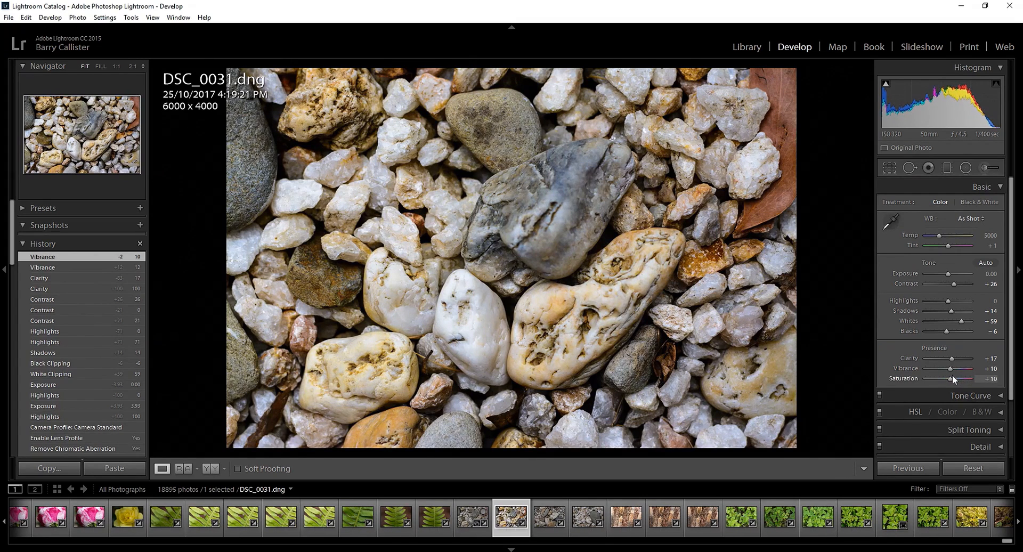
{"action": "left_click_drag", "start_coordinate": [958, 378], "coordinate": [946, 378]}
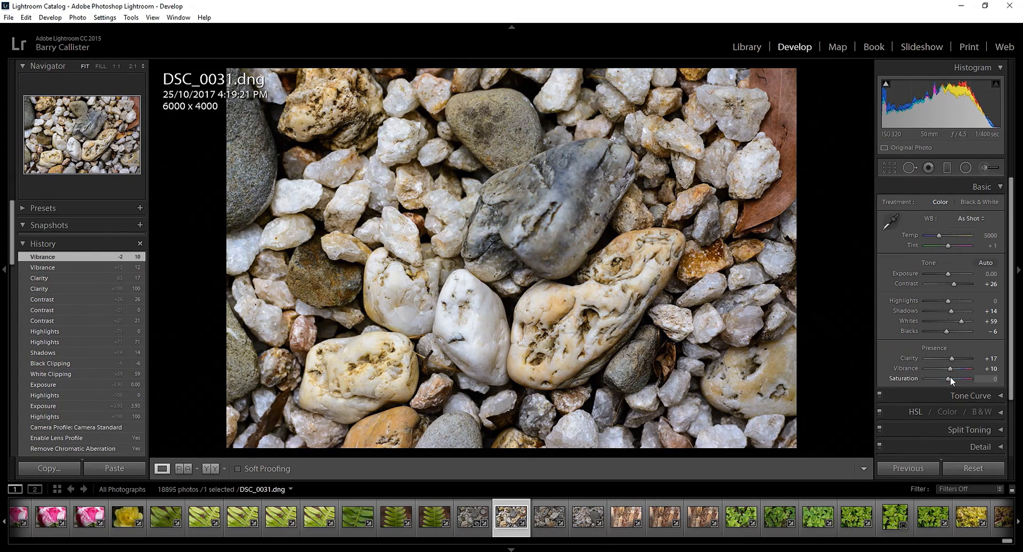
{"action": "left_click_drag", "start_coordinate": [945, 379], "coordinate": [951, 378]}
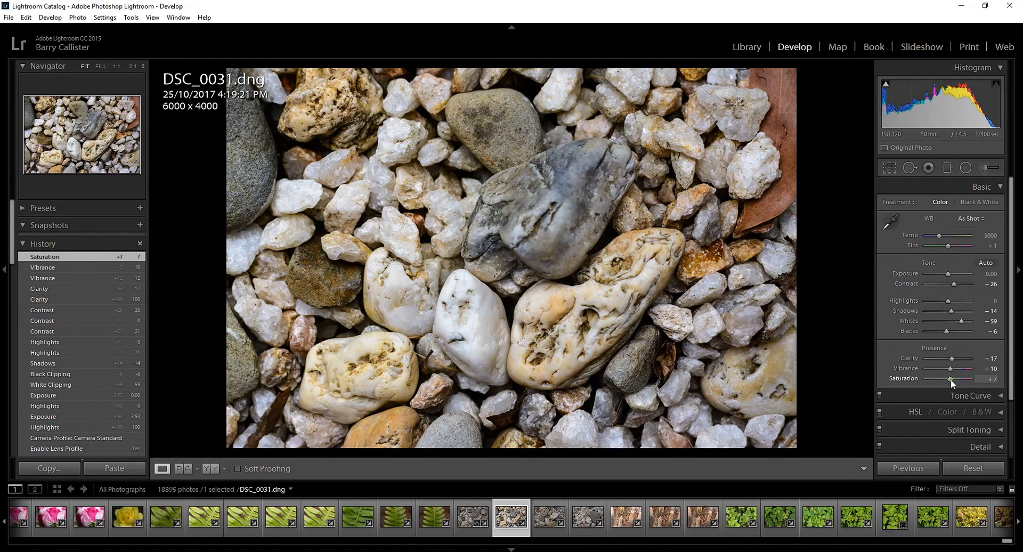
{"action": "left_click_drag", "start_coordinate": [953, 381], "coordinate": [947, 381]}
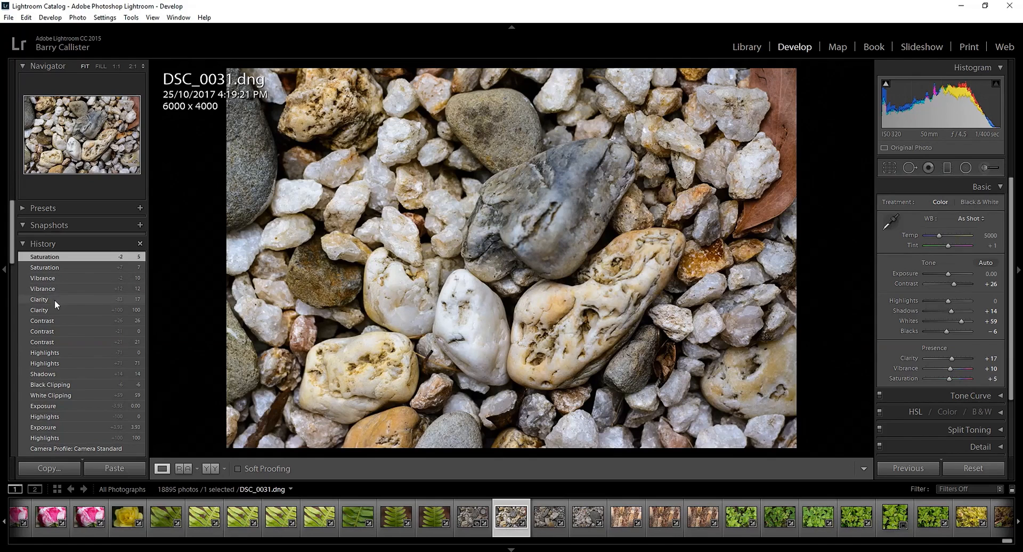
{"action": "left_click", "coordinate": [43, 256]}
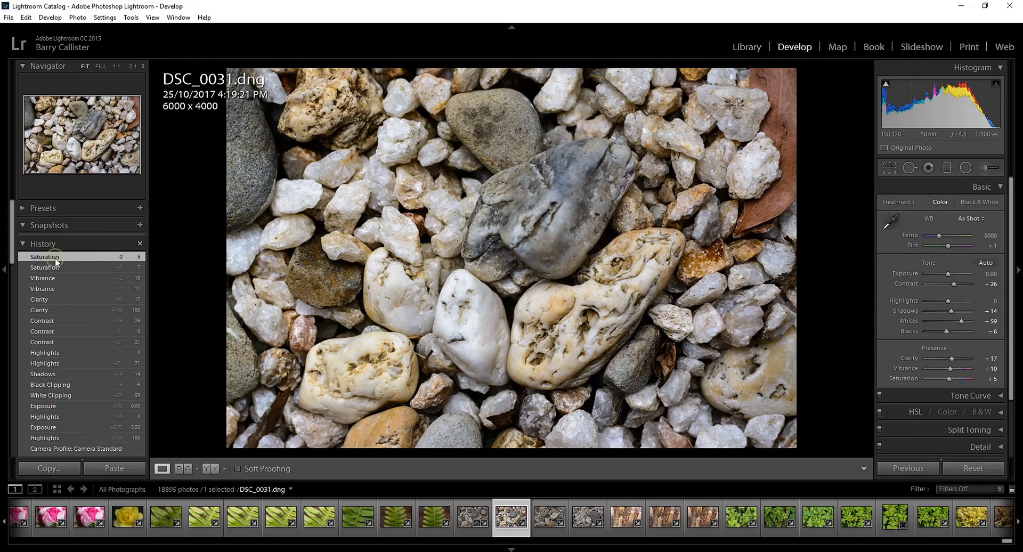